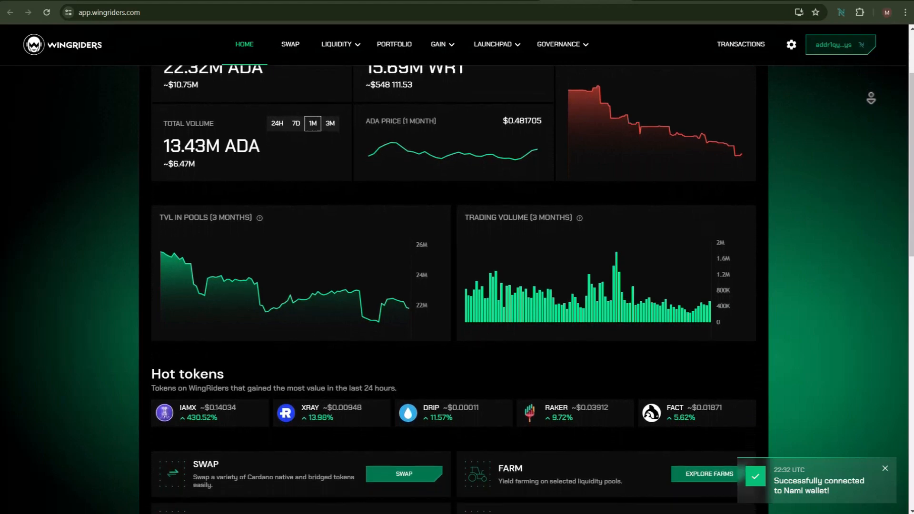
Scroll down the WingRiders home dashboard.
{"action": "scroll", "scroll_direction": "down", "scroll_amount": 3}
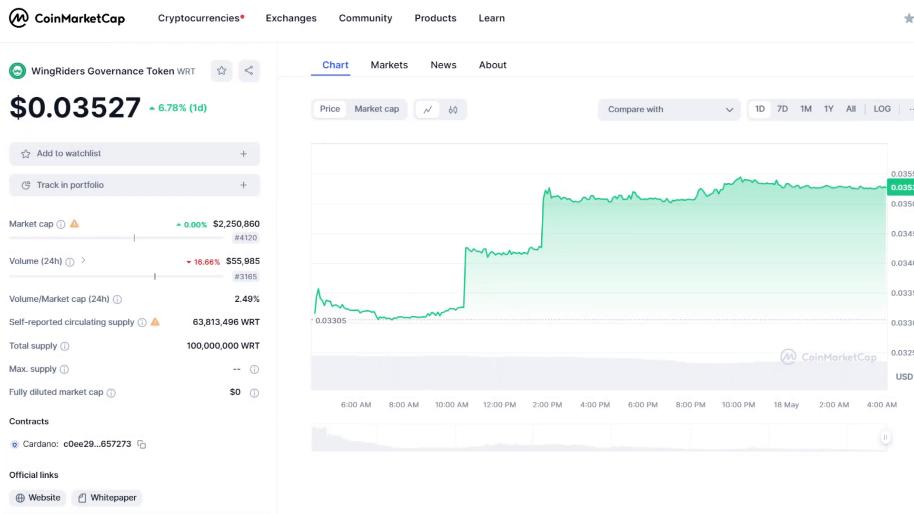
Open wingriders.com from the WRT page's official Website link.
{"action": "left_click", "coordinate": [37, 498]}
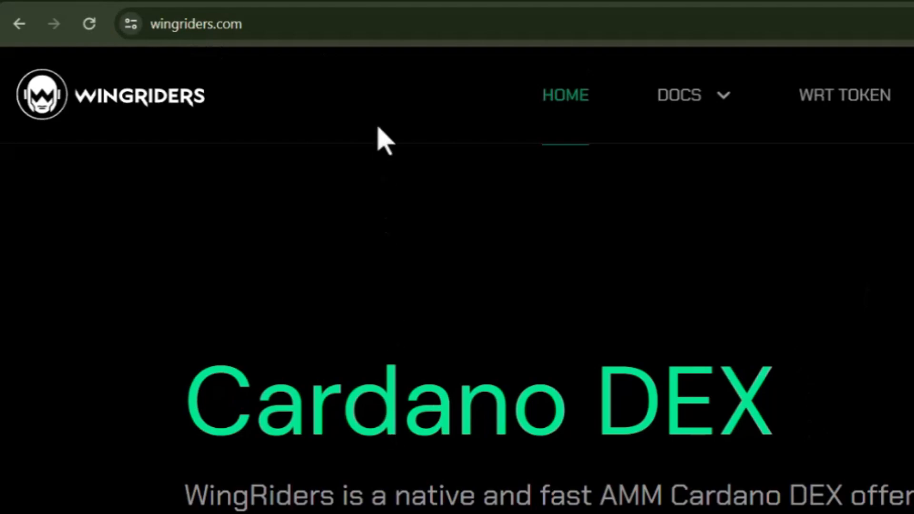
{"action": "left_click", "coordinate": [196, 24]}
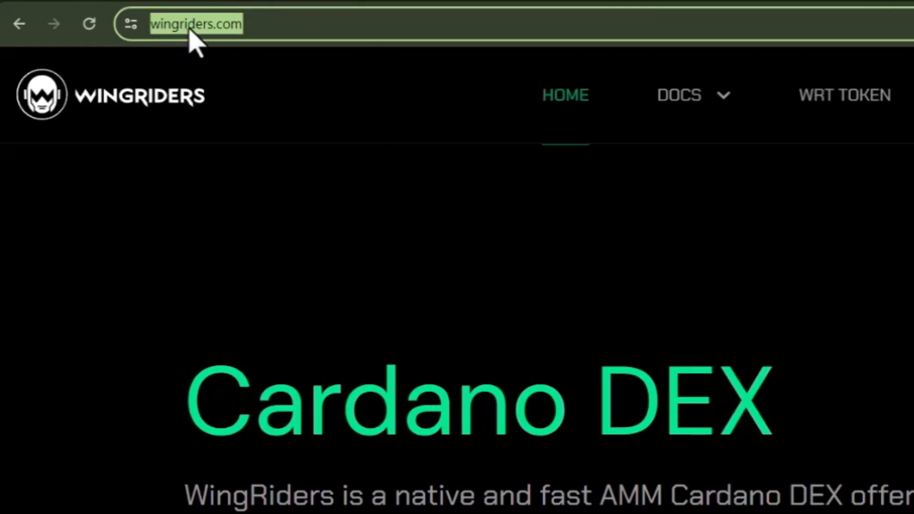
{"action": "mouse_move", "coordinate": [234, 41]}
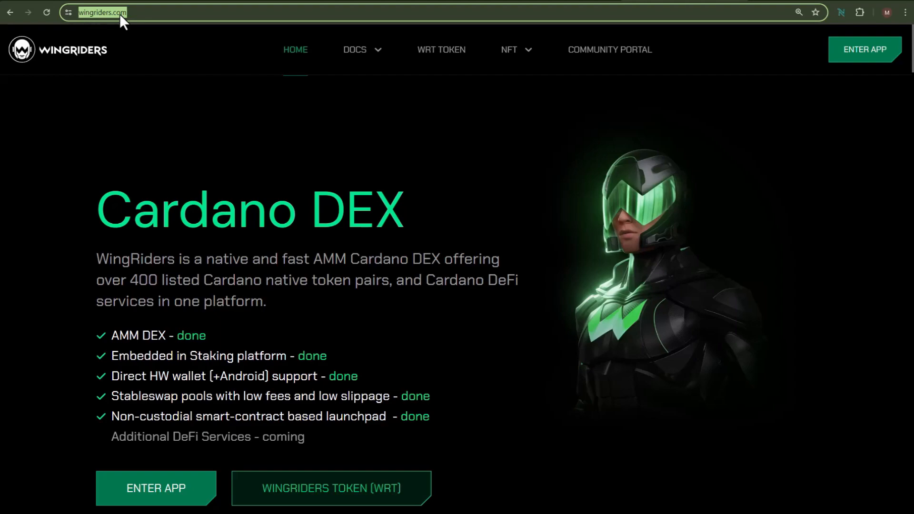
{"action": "mouse_move", "coordinate": [156, 498]}
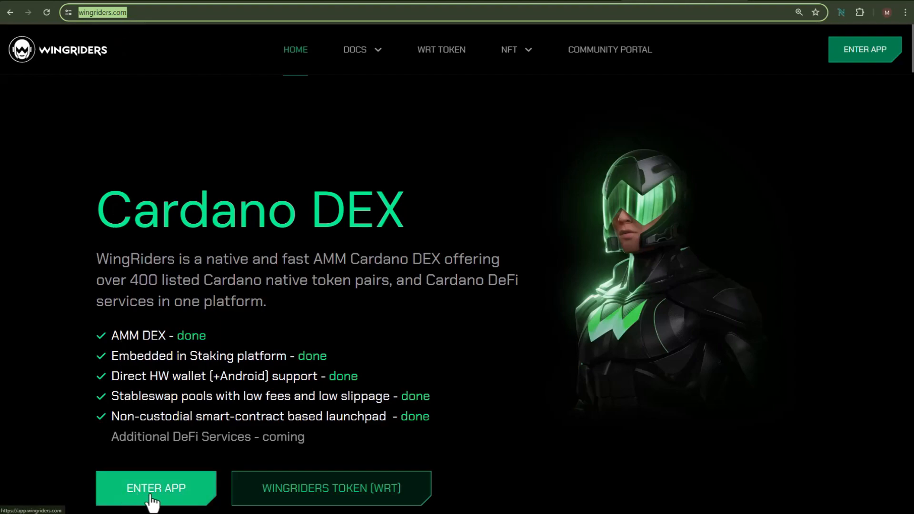
Enter the app, dismiss the Get started guide and accept the Terms of Service.
{"action": "left_click", "coordinate": [156, 489]}
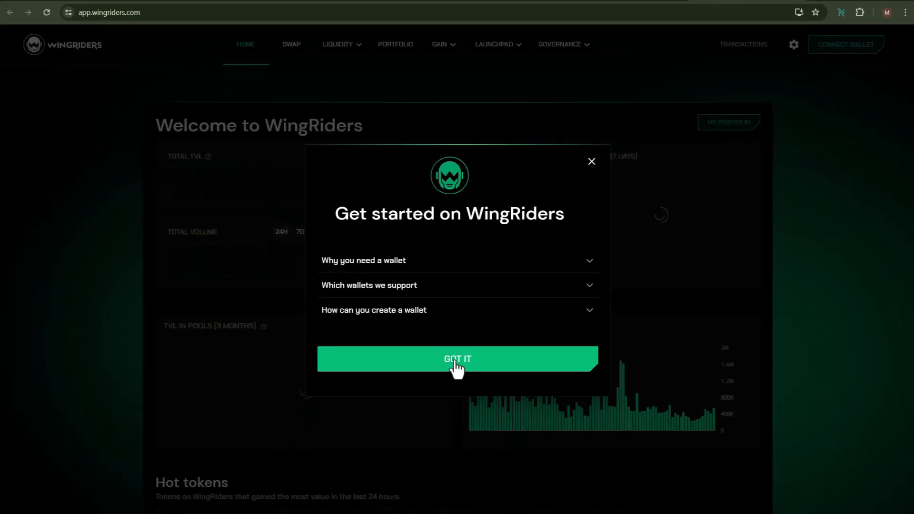
{"action": "left_click", "coordinate": [457, 358]}
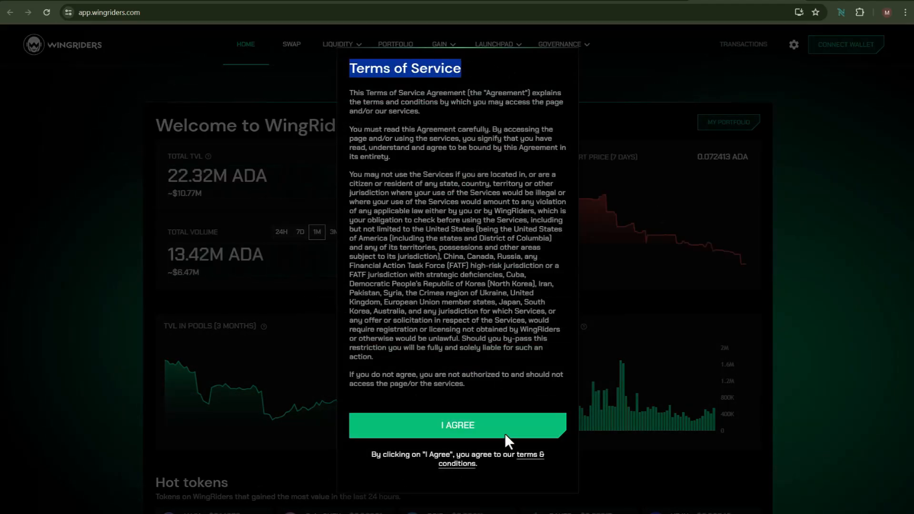
{"action": "left_click", "coordinate": [457, 426]}
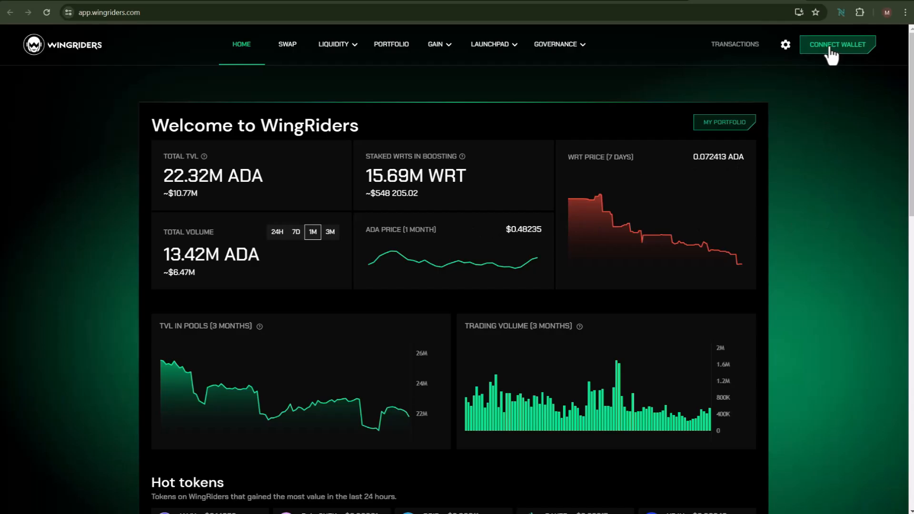
Connect the Nami wallet and grant WingRiders access to it.
{"action": "left_click", "coordinate": [837, 44]}
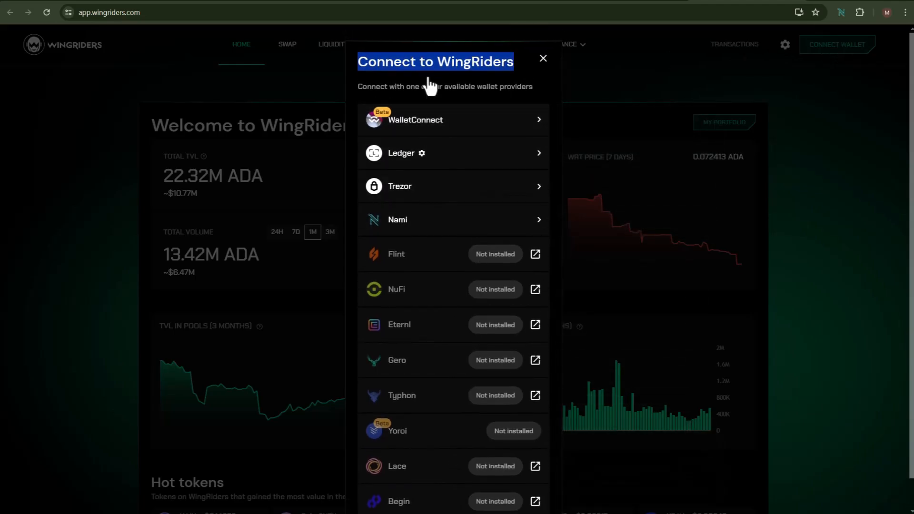
{"action": "mouse_move", "coordinate": [414, 224]}
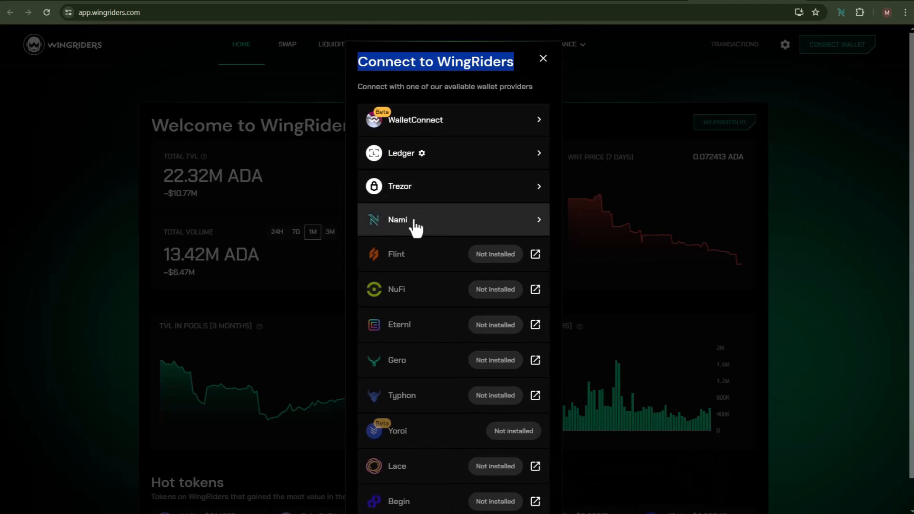
{"action": "left_click", "coordinate": [398, 220]}
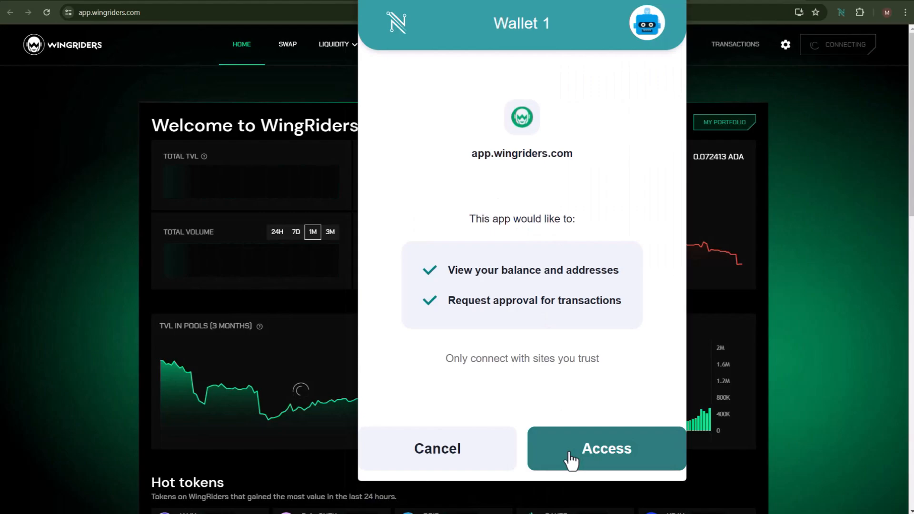
{"action": "left_click", "coordinate": [606, 449]}
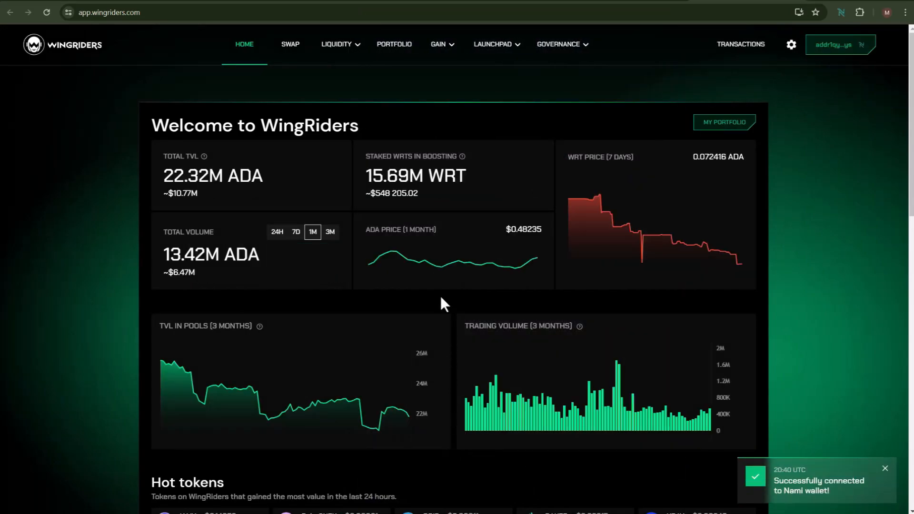
{"action": "scroll", "scroll_direction": "down", "scroll_amount": 3}
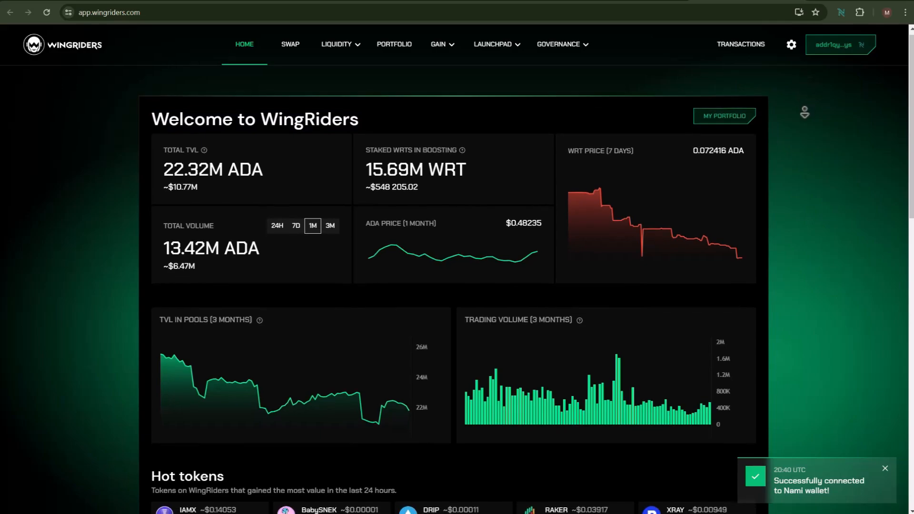
{"action": "scroll", "scroll_direction": "down", "scroll_amount": 3}
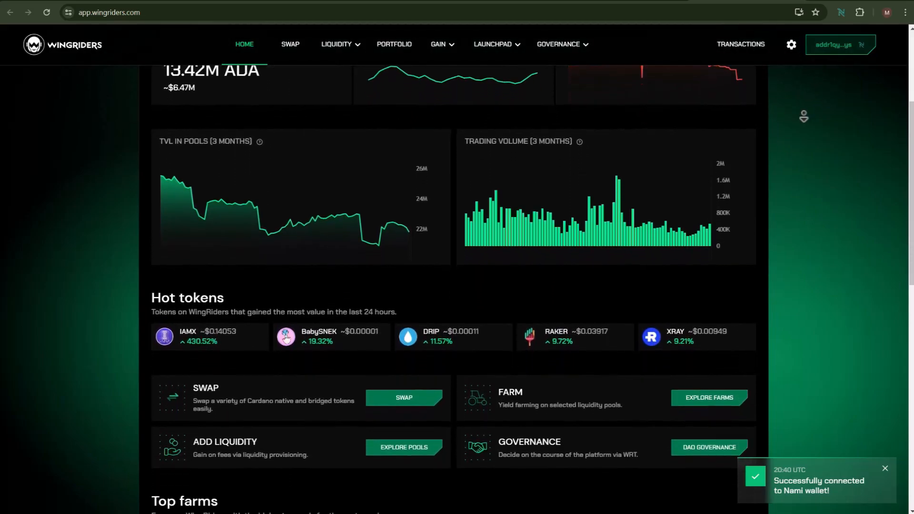
{"action": "scroll", "scroll_direction": "down", "scroll_amount": 3}
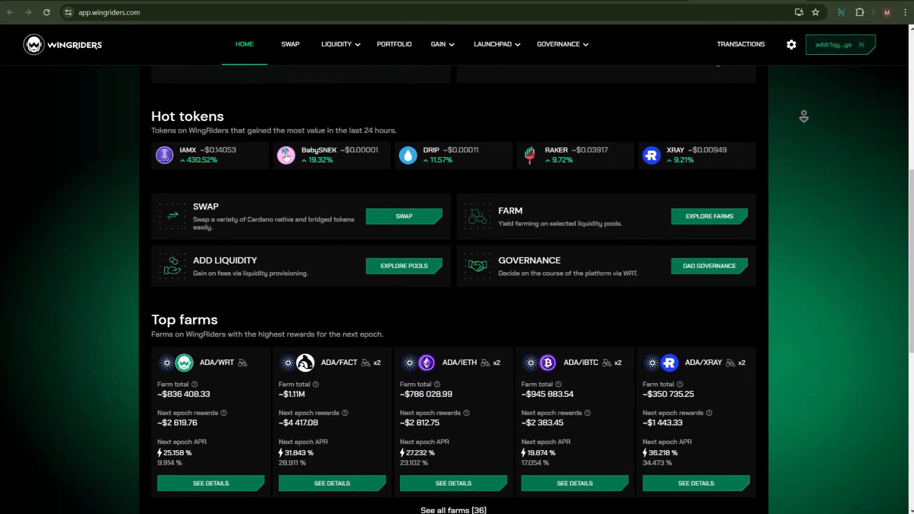
{"action": "scroll", "scroll_direction": "down", "scroll_amount": 3}
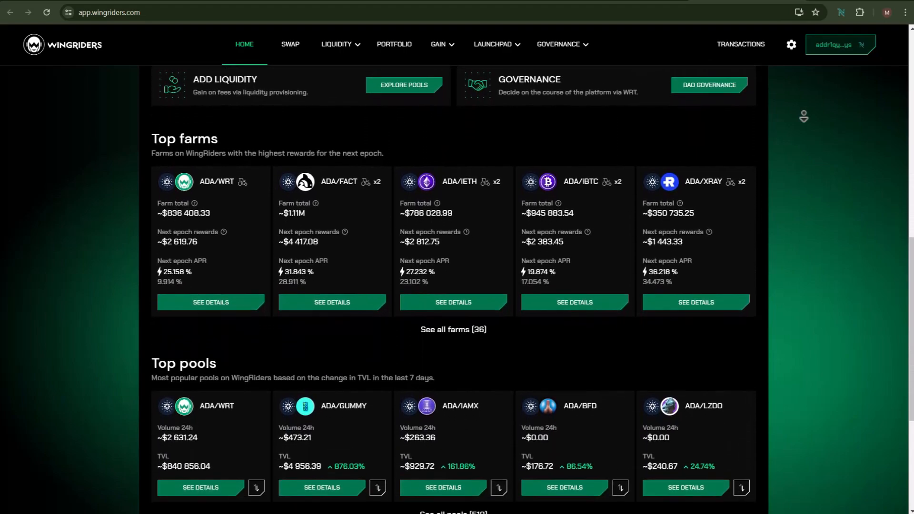
{"action": "scroll", "scroll_direction": "down", "scroll_amount": 3}
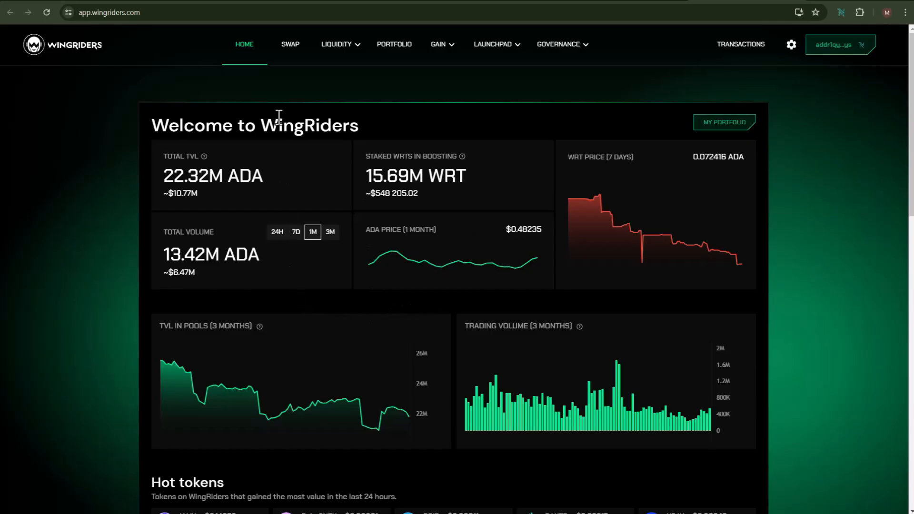
Open the swap page with ADA as the pay token and WRT to receive.
{"action": "left_click", "coordinate": [294, 45]}
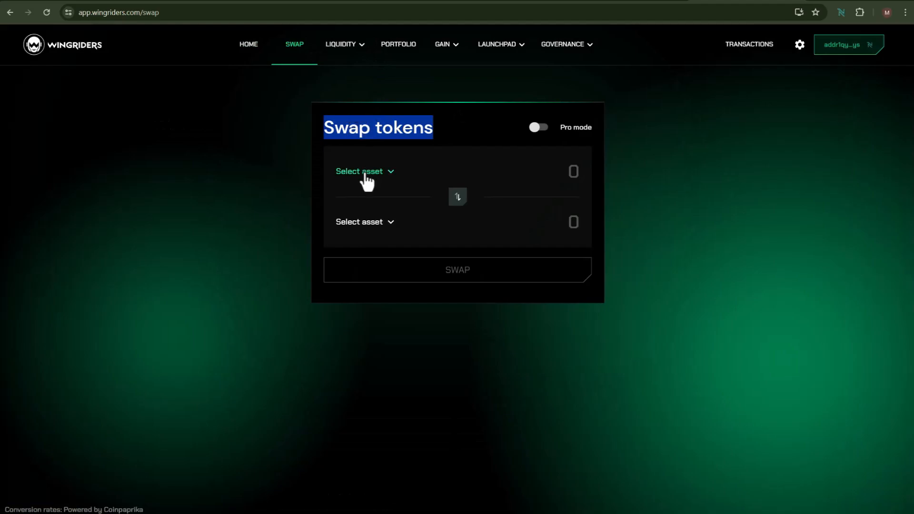
{"action": "left_click", "coordinate": [358, 171]}
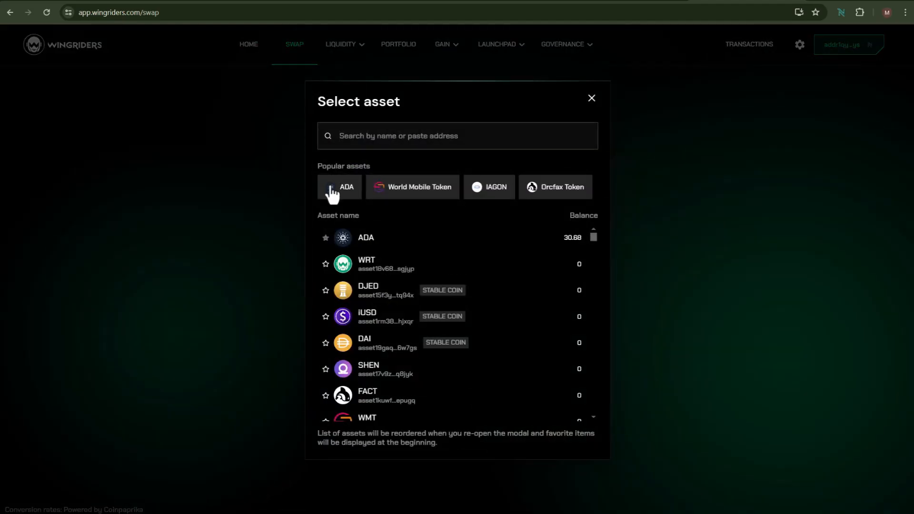
{"action": "left_click", "coordinate": [339, 187]}
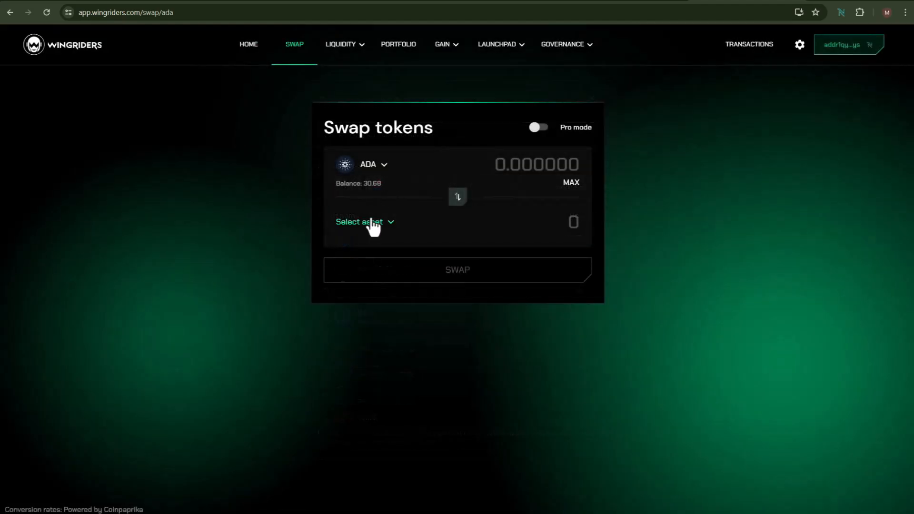
{"action": "left_click", "coordinate": [359, 221]}
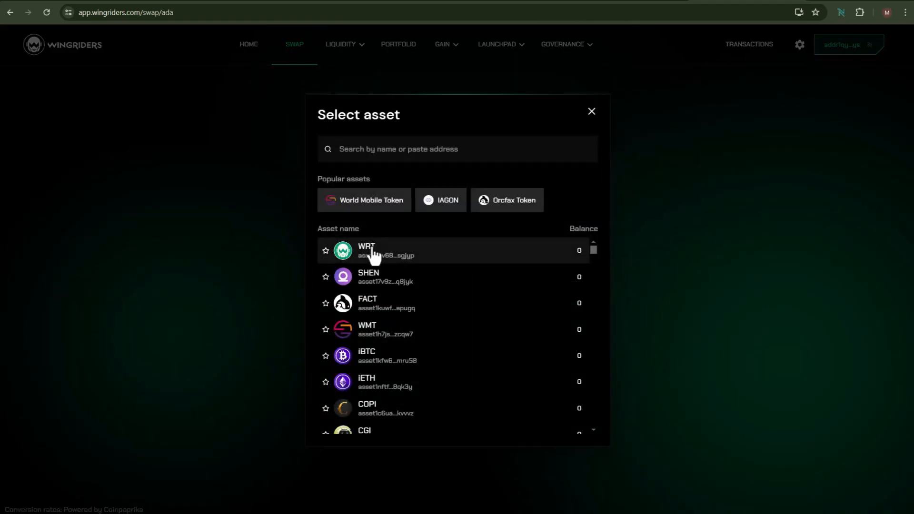
{"action": "left_click", "coordinate": [366, 251]}
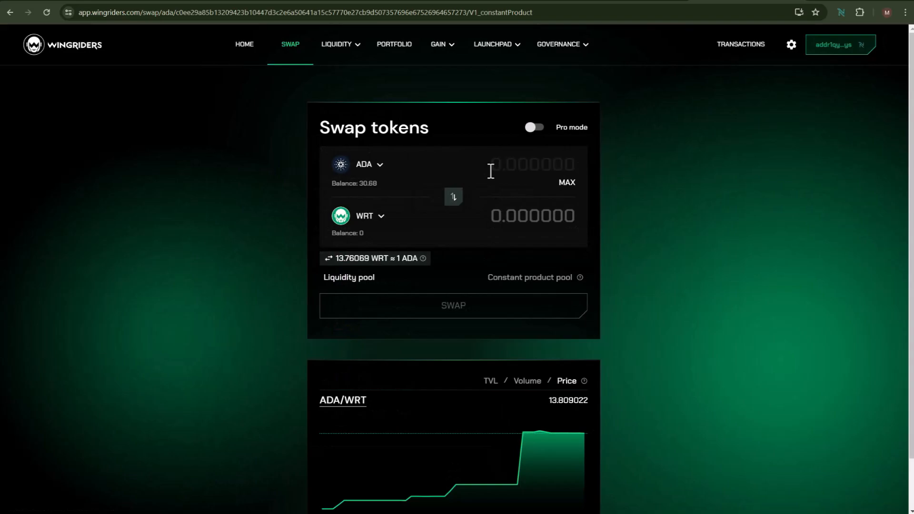
Swap 10 ADA for WRT, confirm and sign the transaction in Nami.
{"action": "type", "text": "10"}
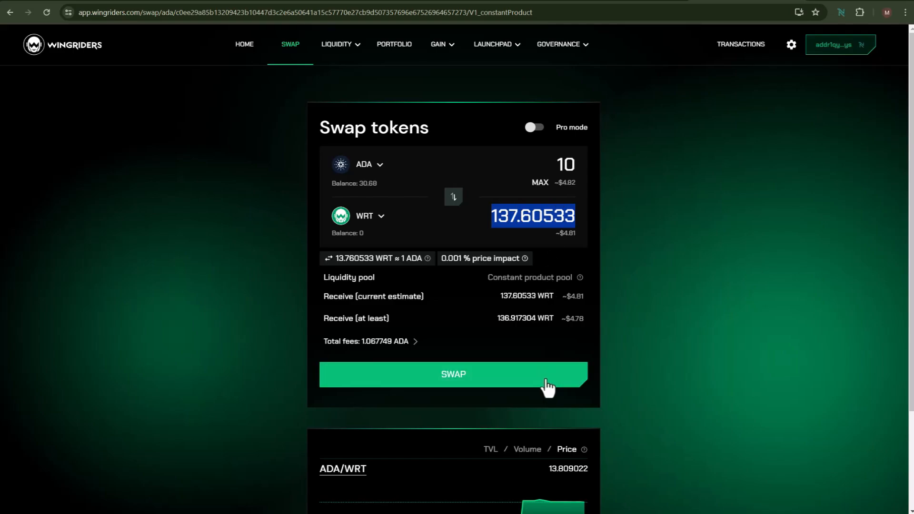
{"action": "left_click", "coordinate": [453, 374]}
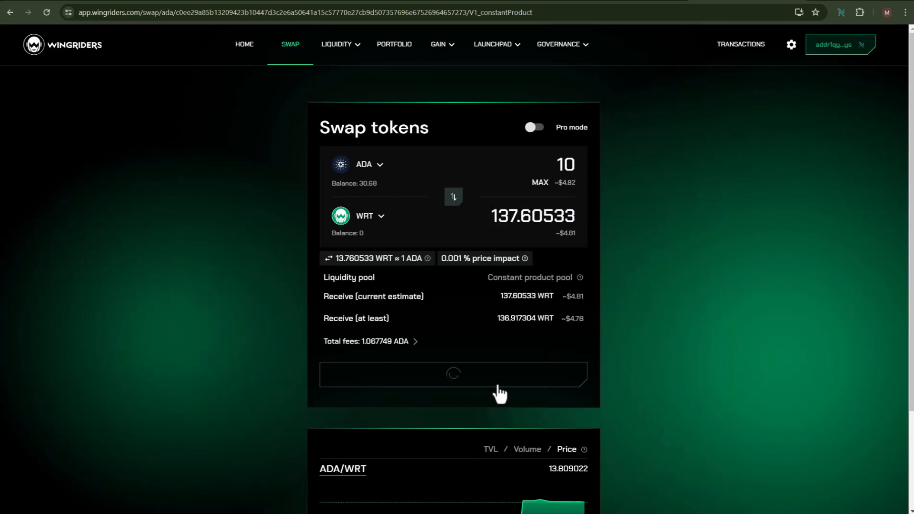
{"action": "left_click", "coordinate": [453, 374]}
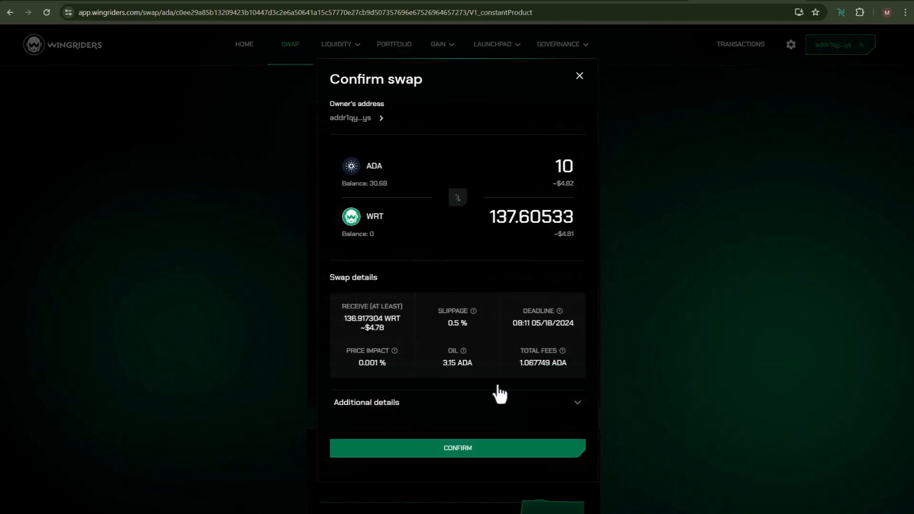
{"action": "left_click", "coordinate": [457, 448]}
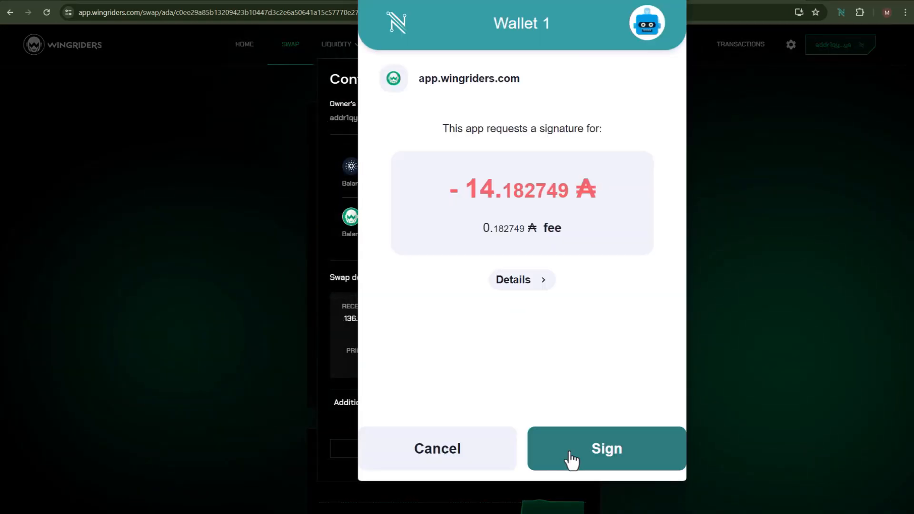
{"action": "left_click", "coordinate": [605, 448]}
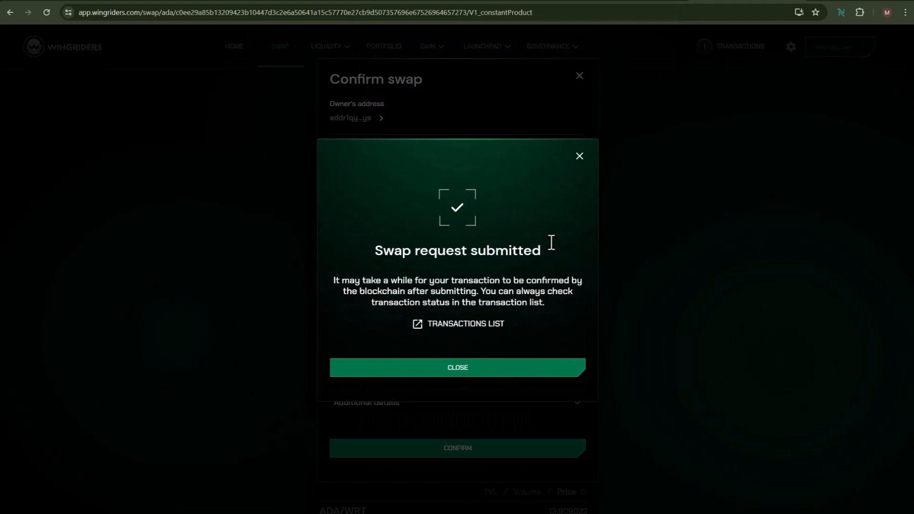
{"action": "mouse_move", "coordinate": [408, 240]}
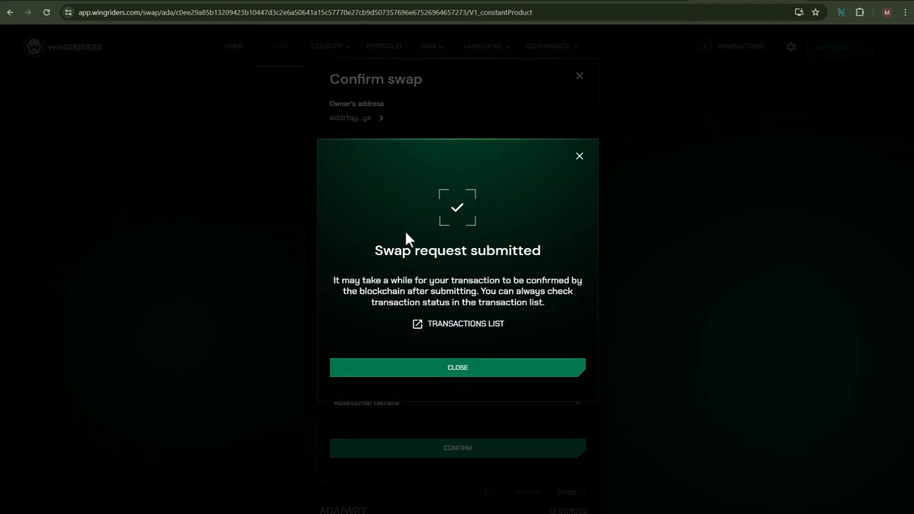
{"action": "double_click", "coordinate": [457, 250]}
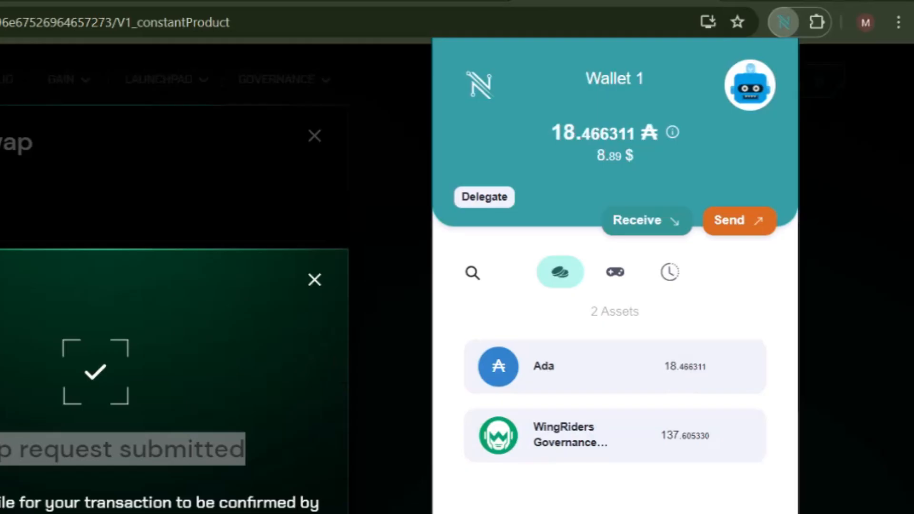
Go back to the WingRiders home dashboard.
{"action": "left_click", "coordinate": [614, 436]}
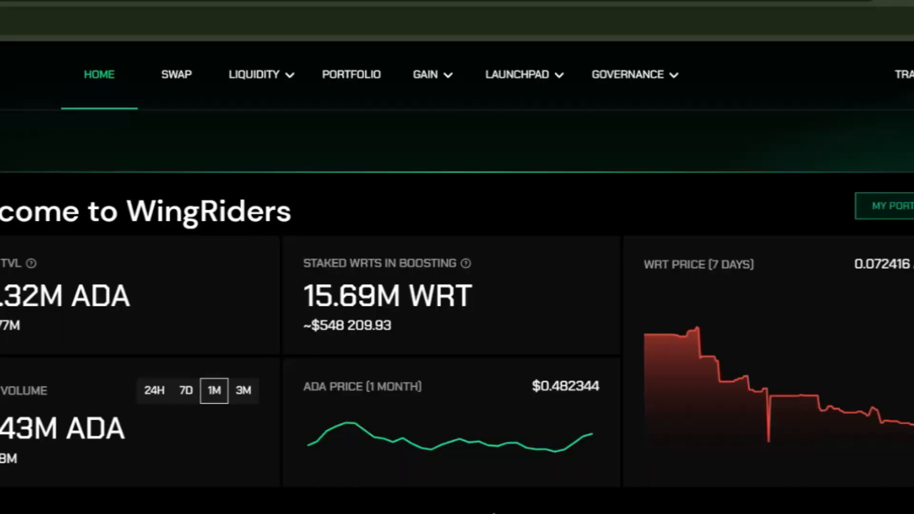
Go to Gain > Farming and search the farms for 'wrt'.
{"action": "left_click", "coordinate": [426, 74]}
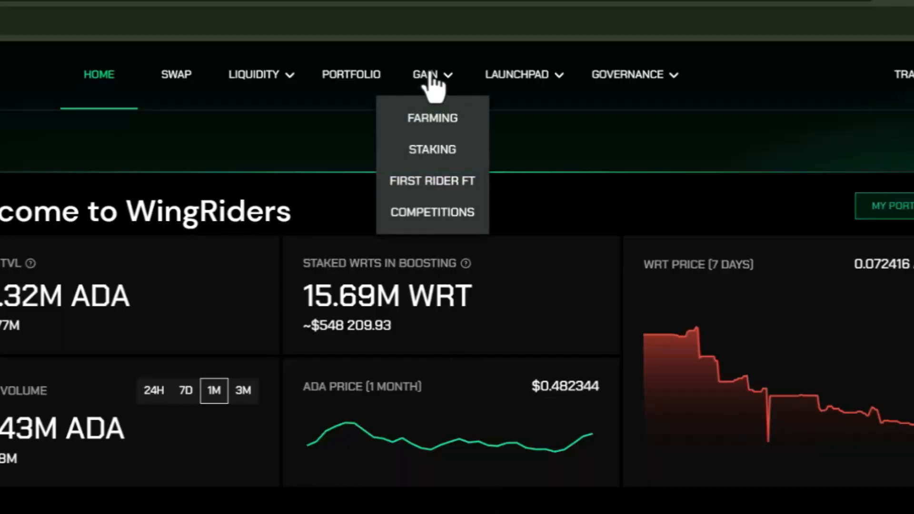
{"action": "left_click", "coordinate": [432, 119]}
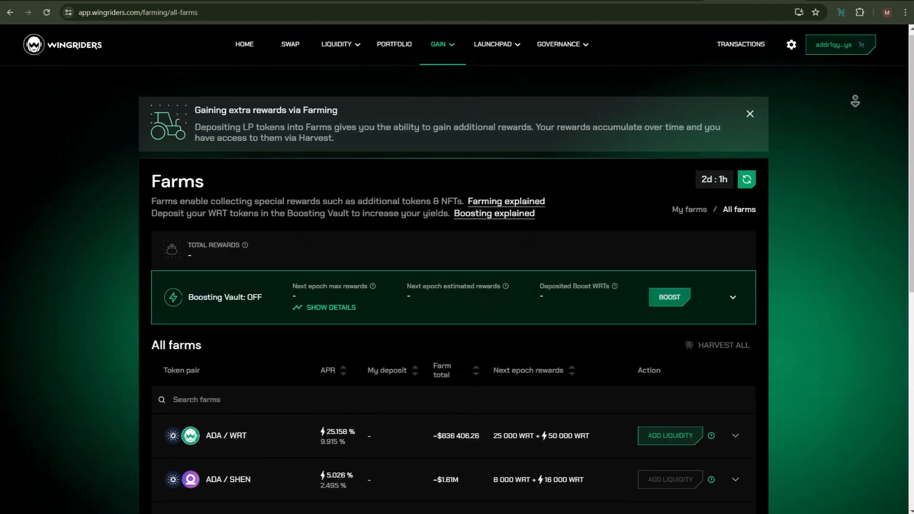
{"action": "scroll", "scroll_direction": "down", "scroll_amount": 3}
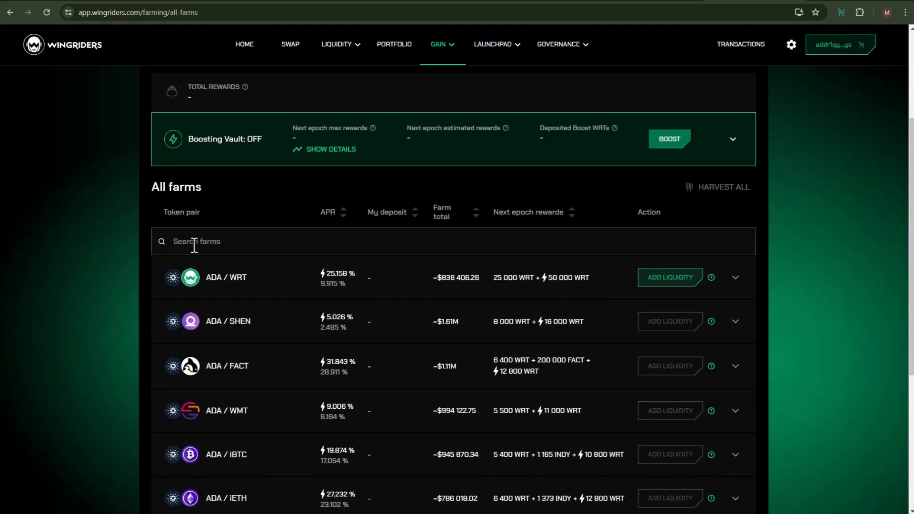
{"action": "type", "text": "wrt"}
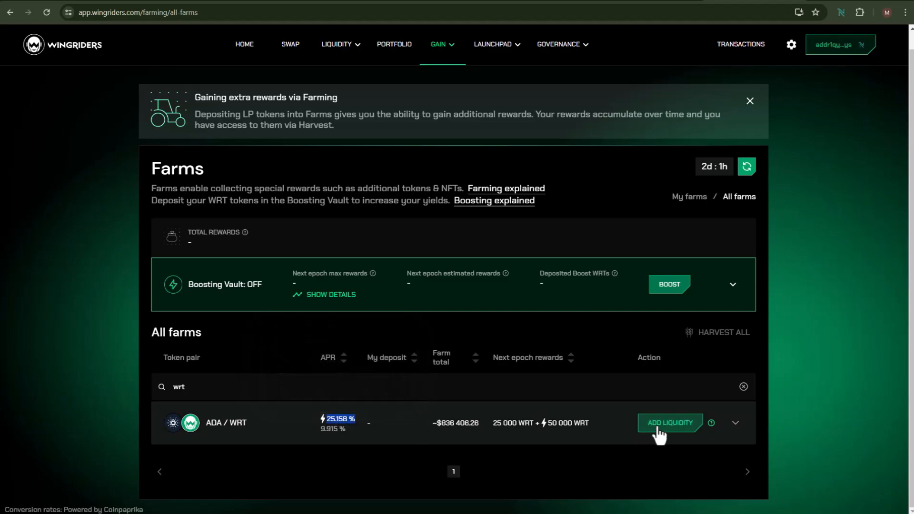
Add 100 WRT with about 7.24 ADA to the ADA / WRT pool, signing in Nami.
{"action": "left_click", "coordinate": [670, 423]}
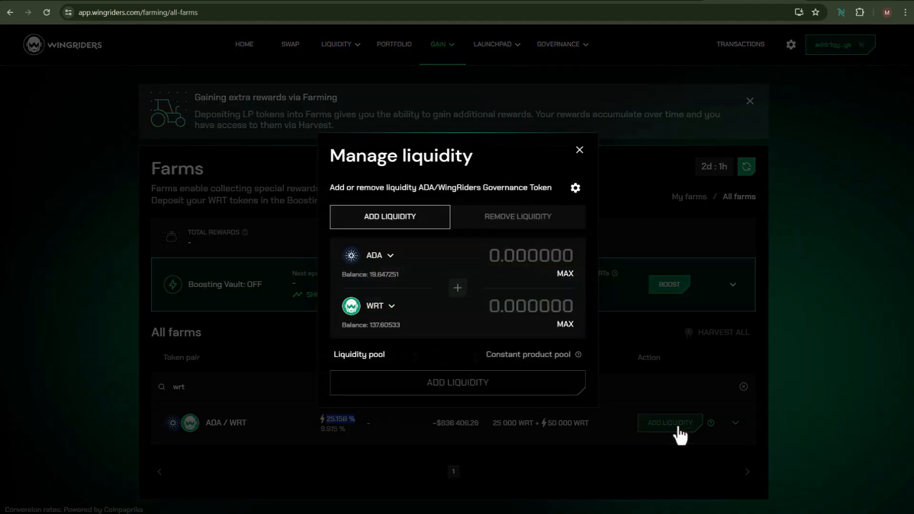
{"action": "mouse_move", "coordinate": [421, 265]}
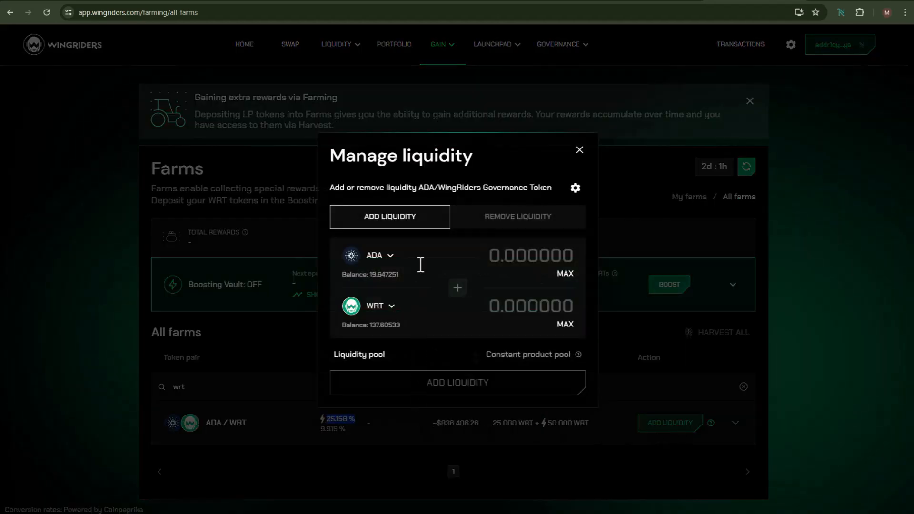
{"action": "left_click", "coordinate": [530, 306]}
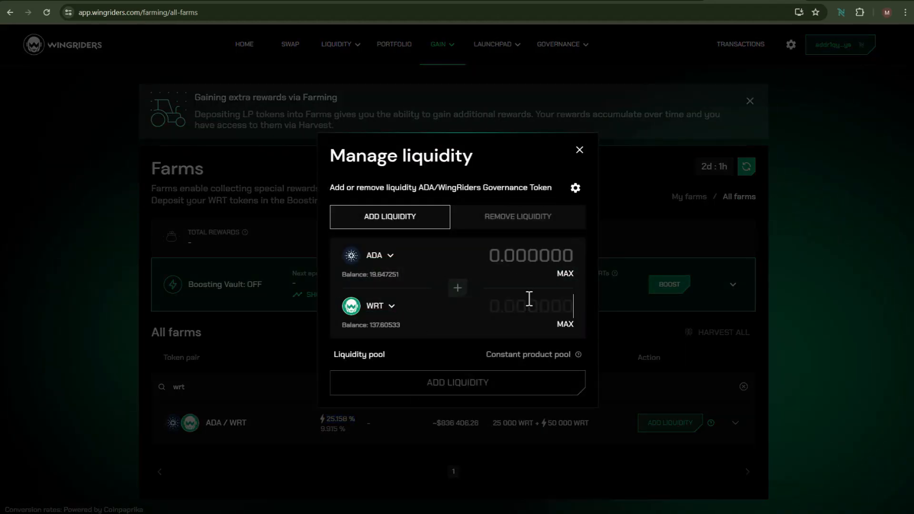
{"action": "type", "text": "100"}
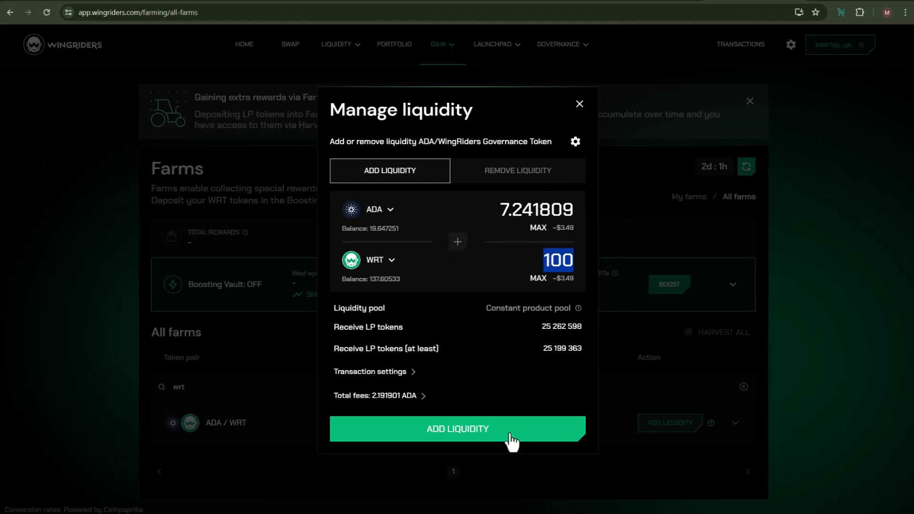
{"action": "left_click", "coordinate": [457, 429]}
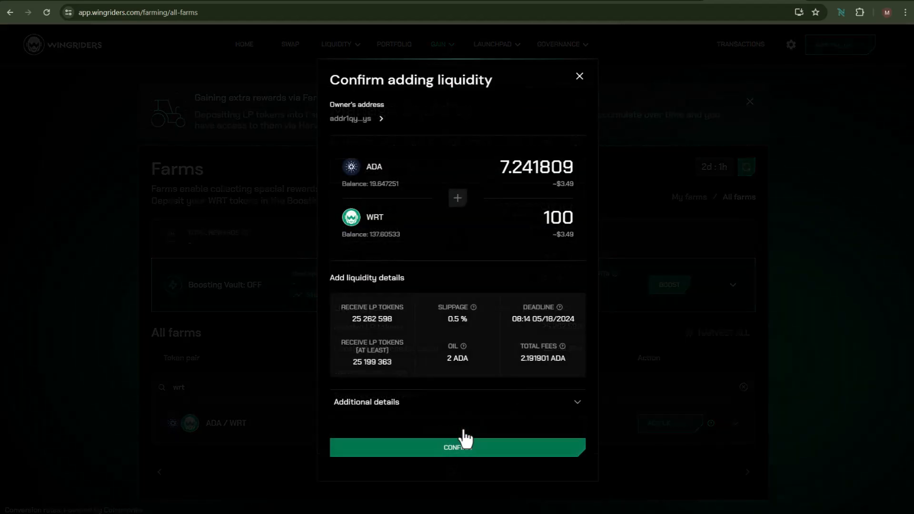
{"action": "left_click", "coordinate": [457, 447]}
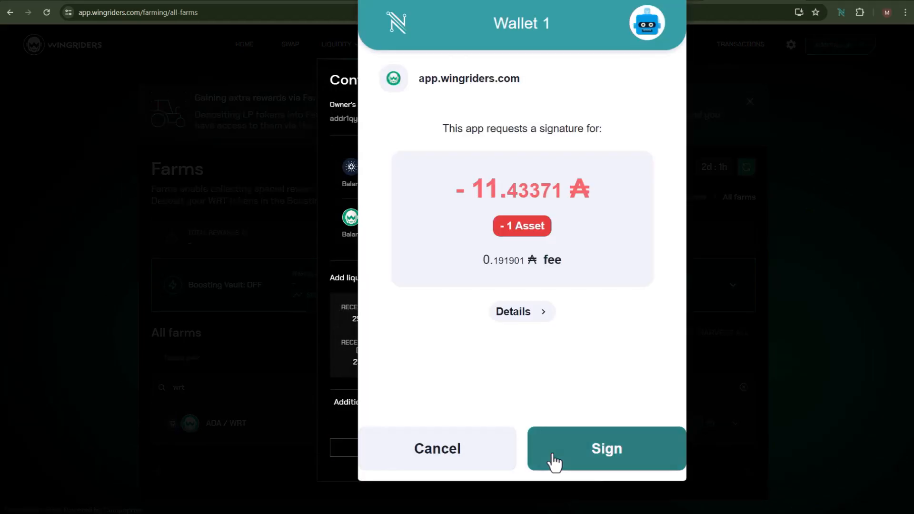
{"action": "left_click", "coordinate": [606, 449]}
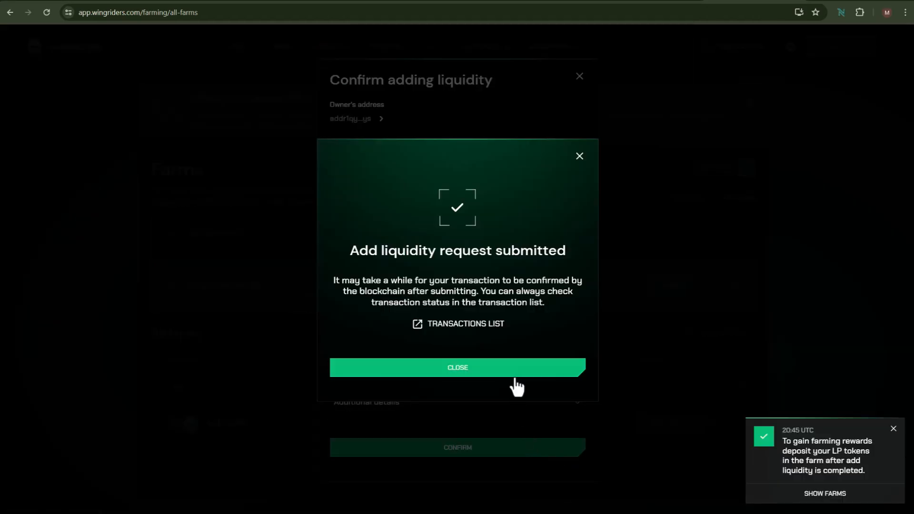
{"action": "left_click", "coordinate": [457, 367]}
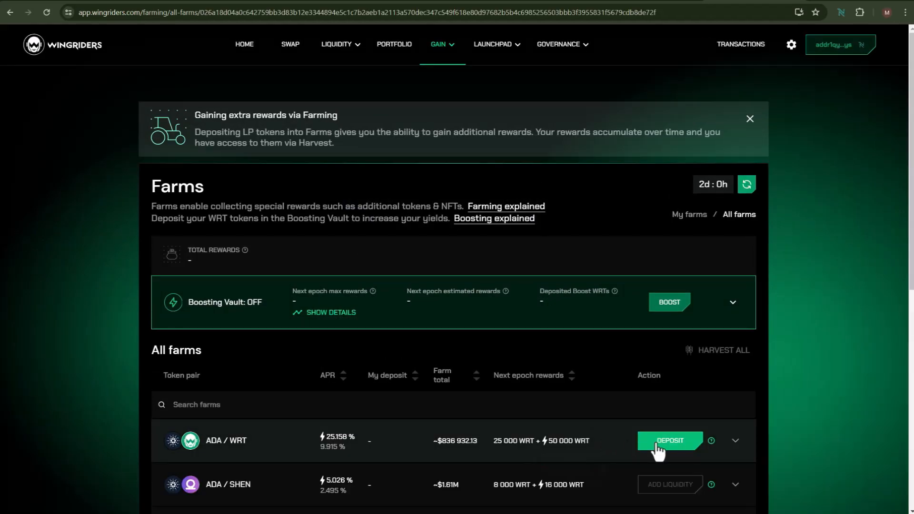
Deposit 100% of the 25,262,598 LP tokens into the farm and approve in Nami.
{"action": "left_click", "coordinate": [670, 441]}
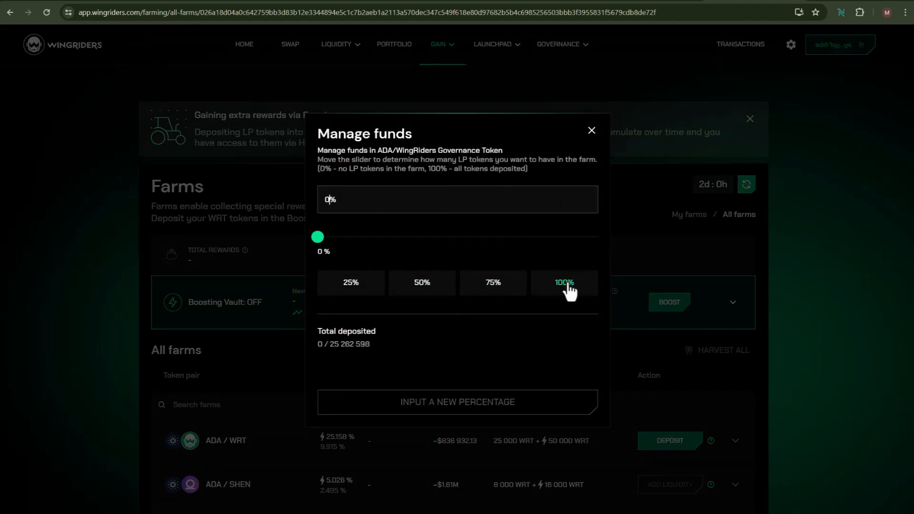
{"action": "left_click", "coordinate": [564, 282]}
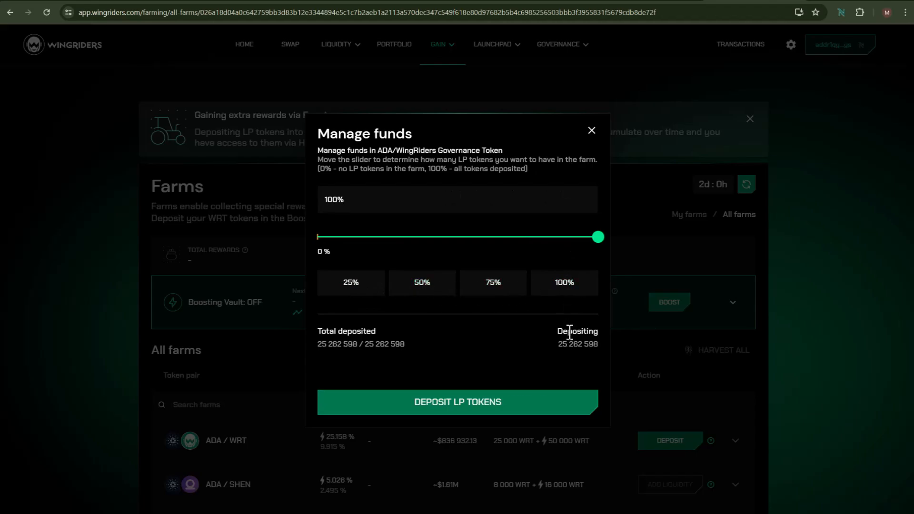
{"action": "mouse_move", "coordinate": [566, 411]}
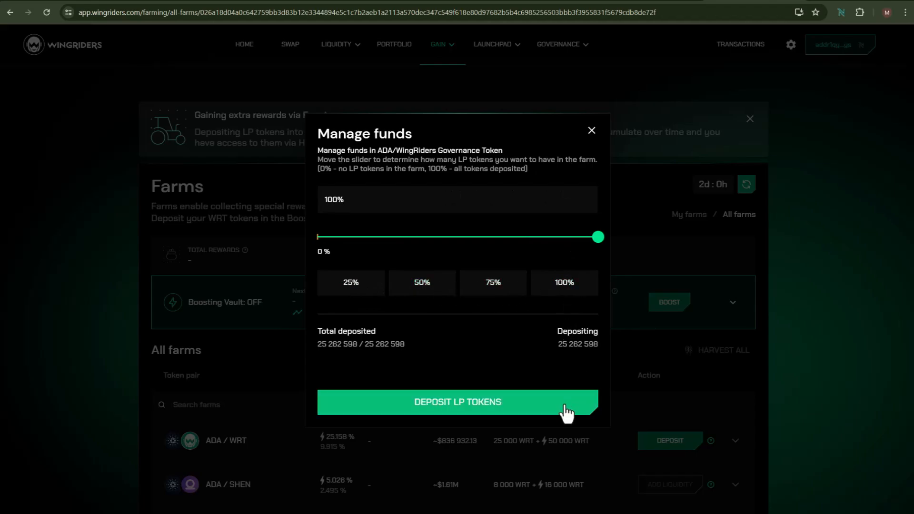
{"action": "left_click", "coordinate": [457, 402]}
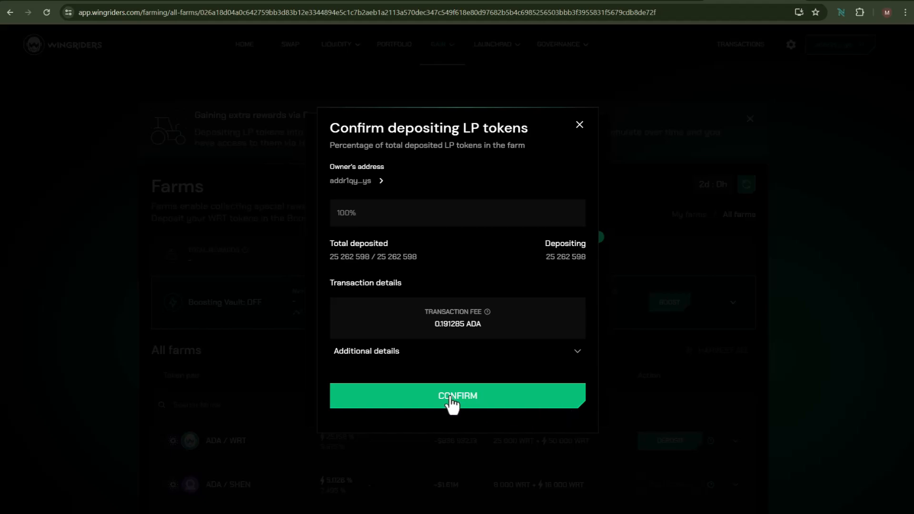
{"action": "triple_click", "coordinate": [458, 325]}
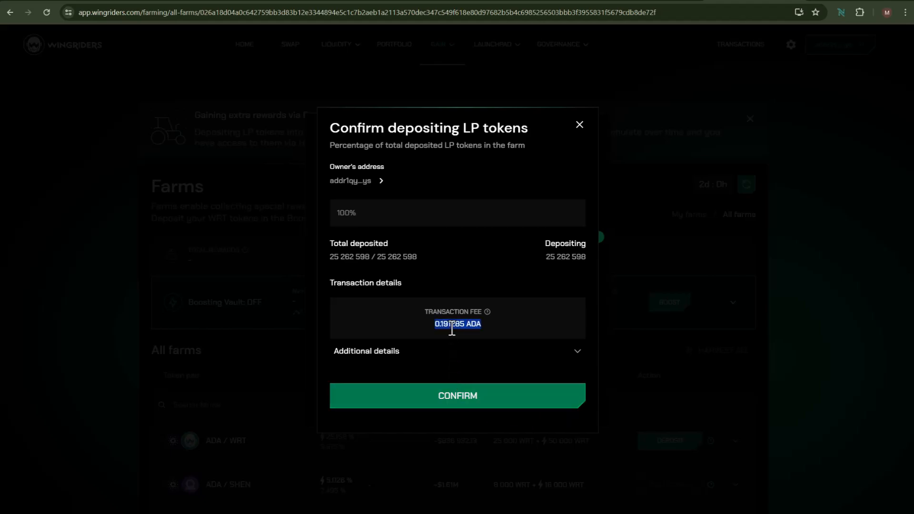
{"action": "mouse_move", "coordinate": [457, 395]}
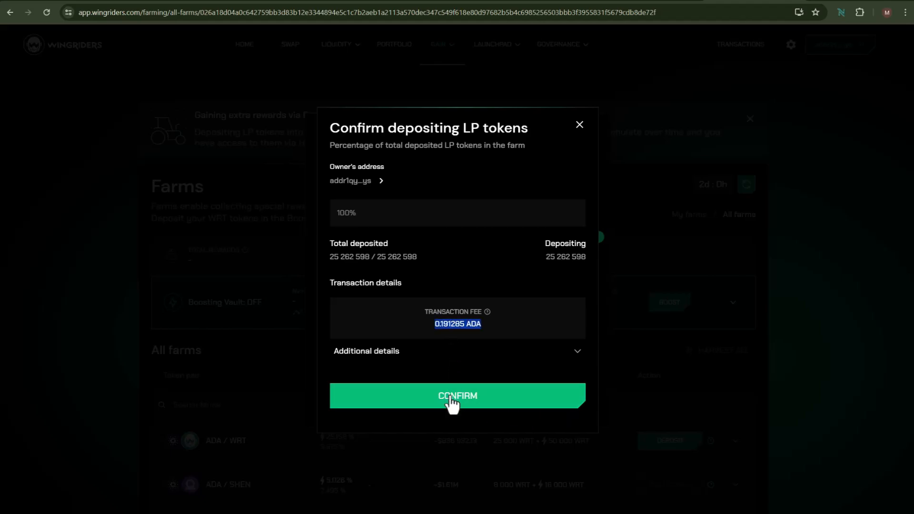
{"action": "left_click", "coordinate": [457, 396]}
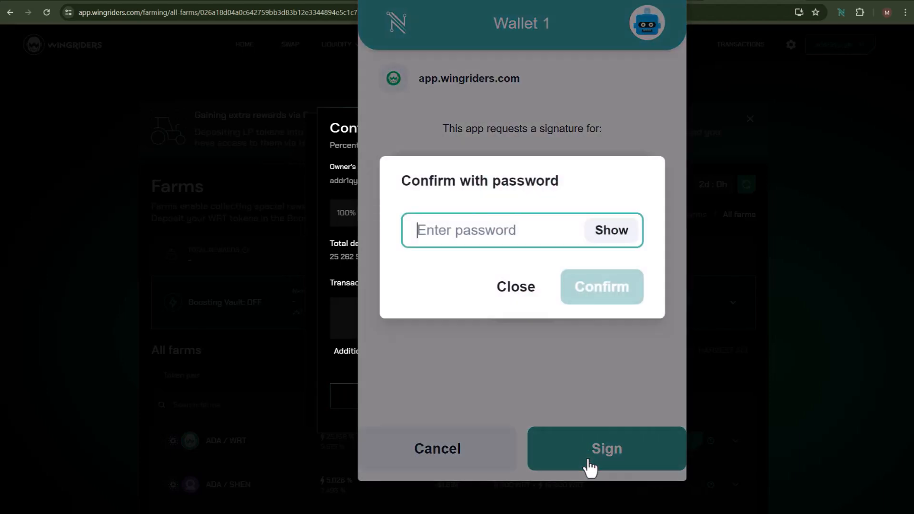
{"action": "left_click", "coordinate": [606, 449]}
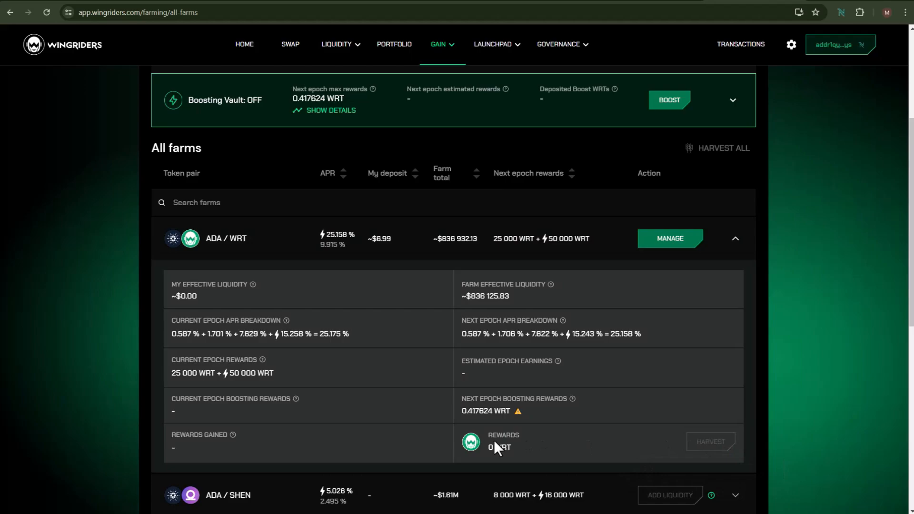
Inspect the ADA/WRT farm APR and read the 'Boosting explained' documentation.
{"action": "double_click", "coordinate": [499, 447]}
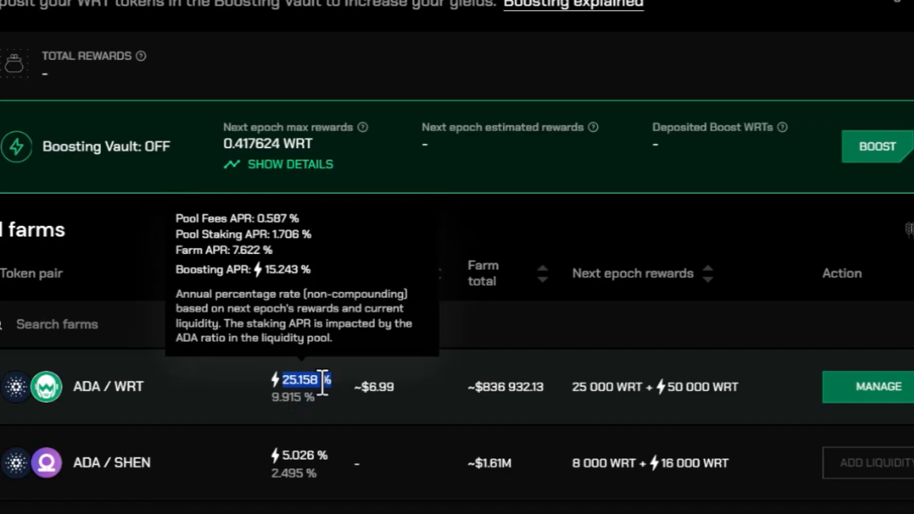
{"action": "left_click", "coordinate": [575, 4]}
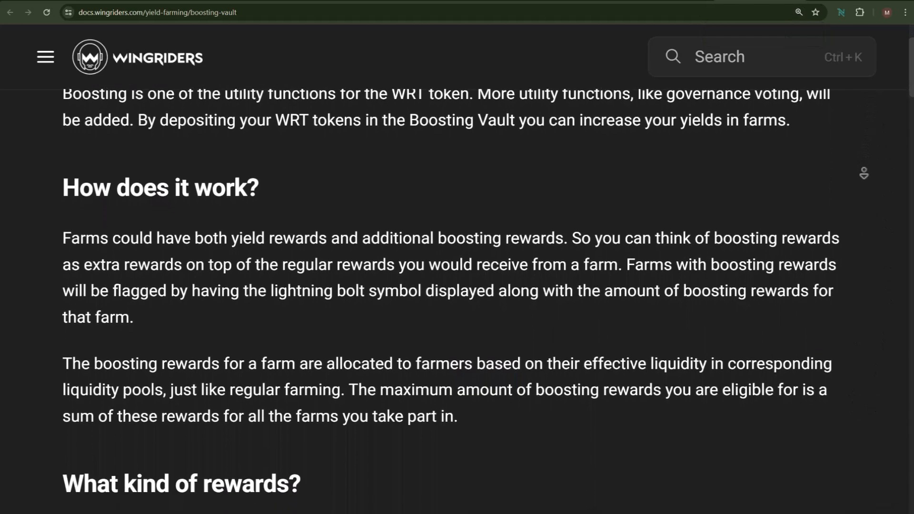
{"action": "scroll", "scroll_direction": "down", "scroll_amount": 3}
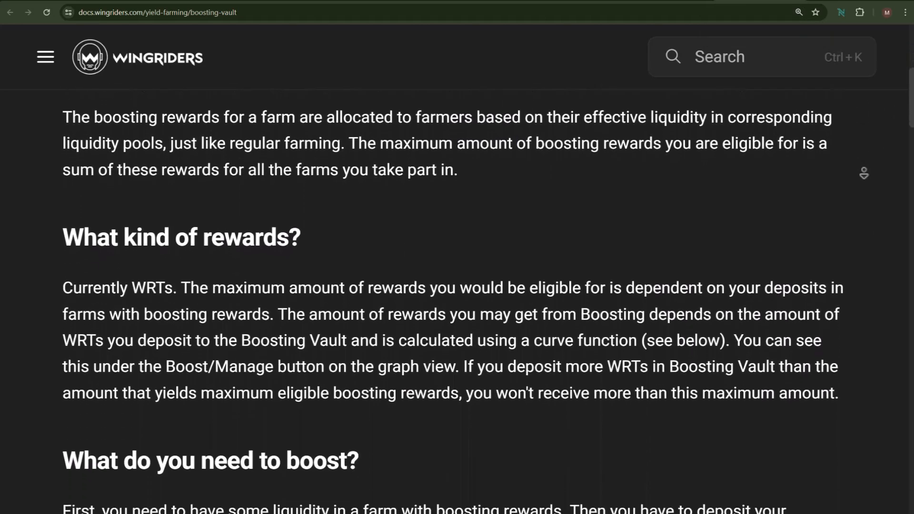
{"action": "scroll", "scroll_direction": "down", "scroll_amount": 3}
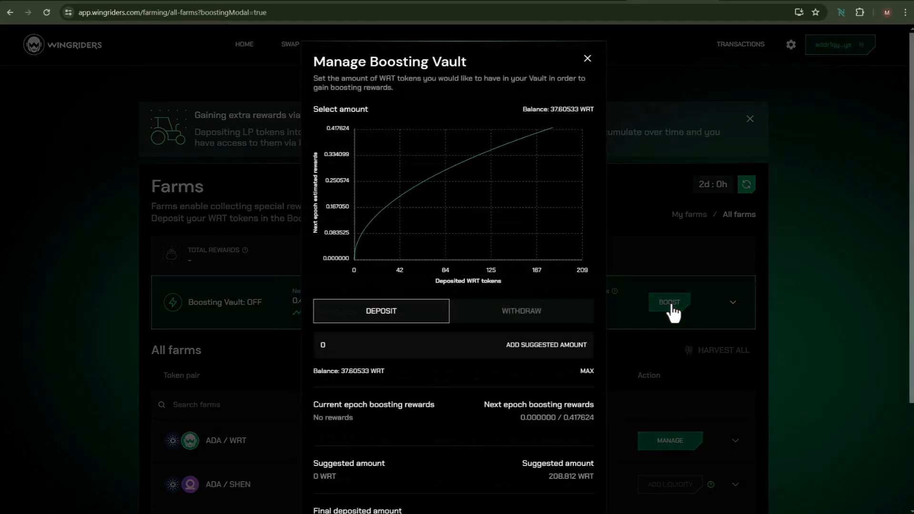
{"action": "mouse_move", "coordinate": [405, 332]}
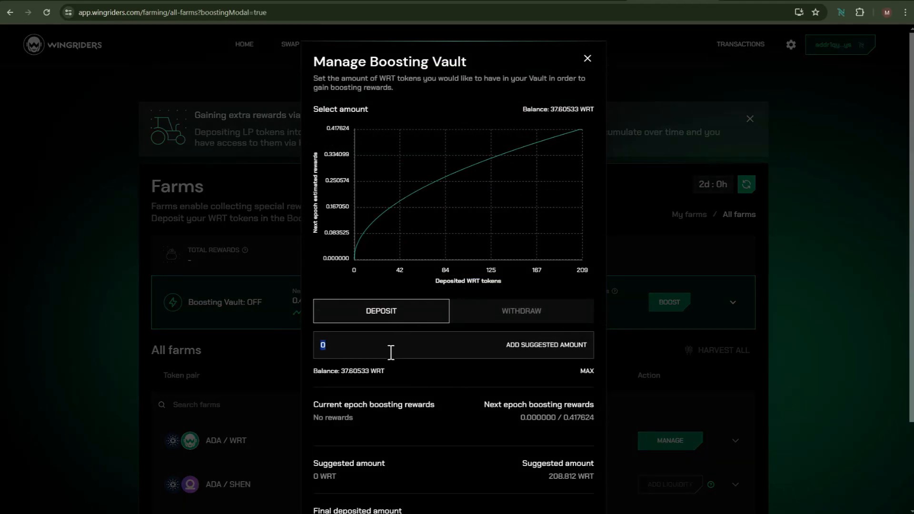
Enter a 5 WRT Boosting Vault deposit, review and confirm it for Nami signing.
{"action": "type", "text": "5"}
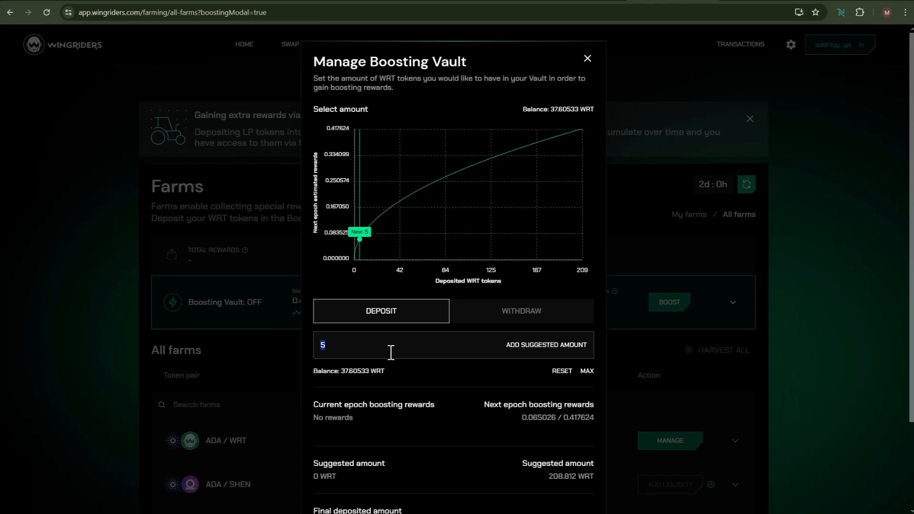
{"action": "mouse_move", "coordinate": [412, 348]}
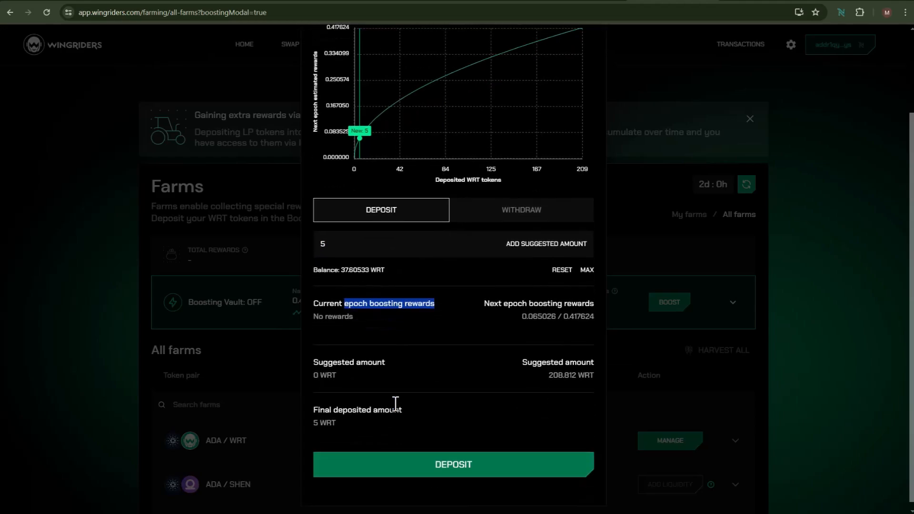
{"action": "left_click", "coordinate": [453, 465]}
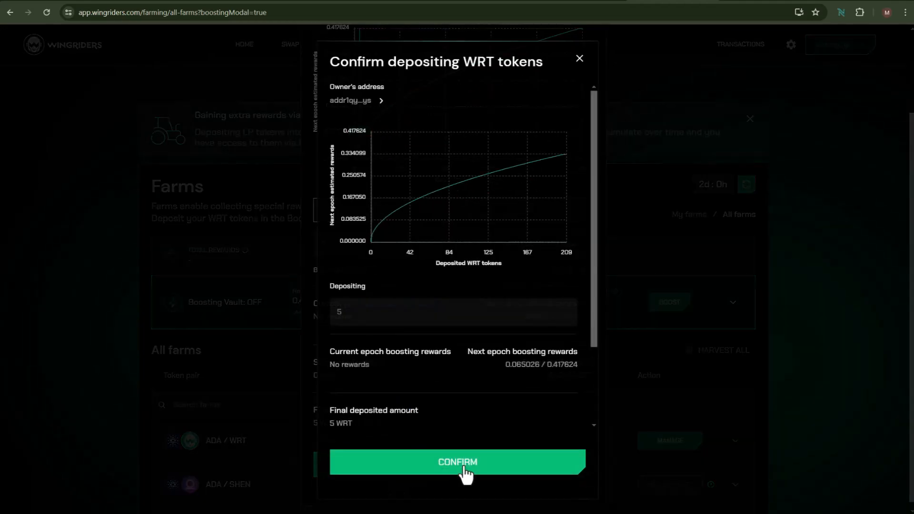
{"action": "left_click", "coordinate": [457, 462]}
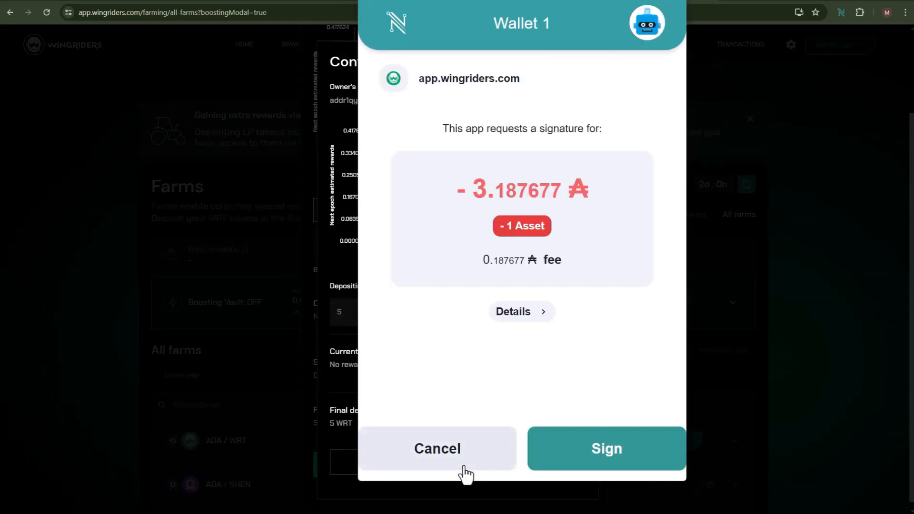
{"action": "left_click", "coordinate": [605, 449]}
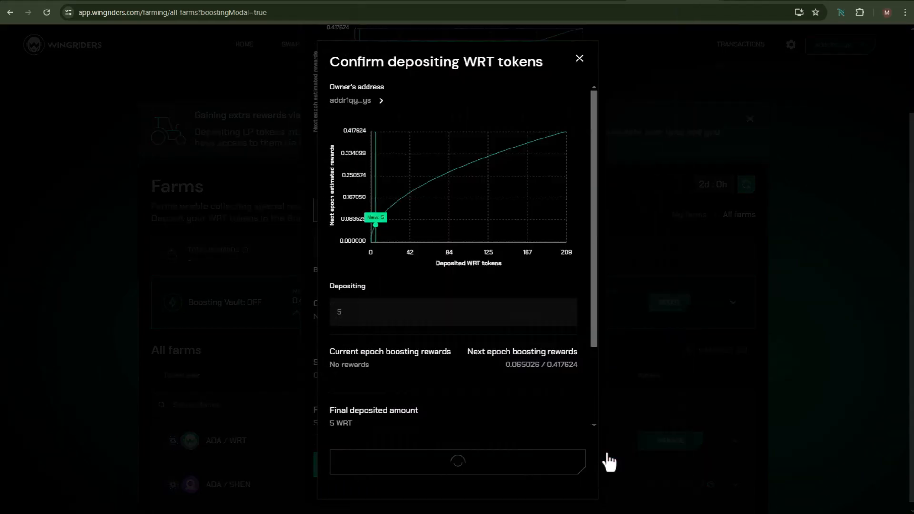